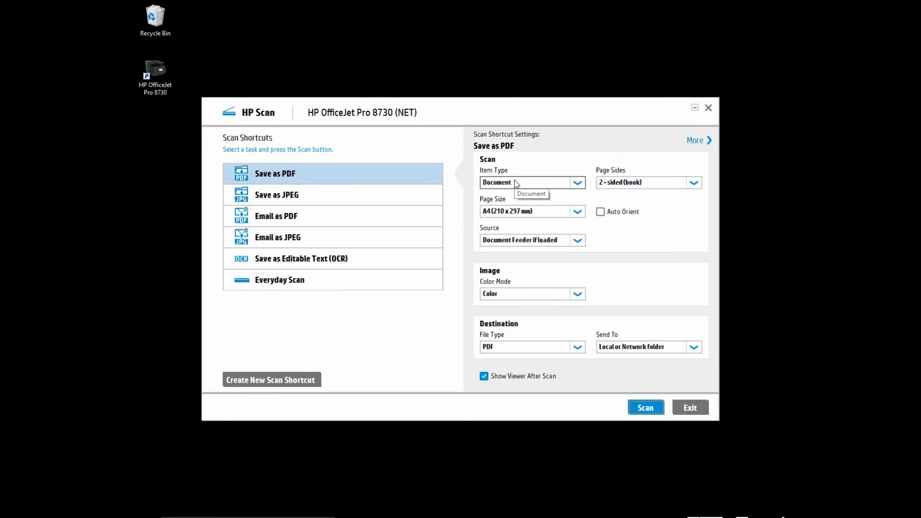
mouse_move(519, 240)
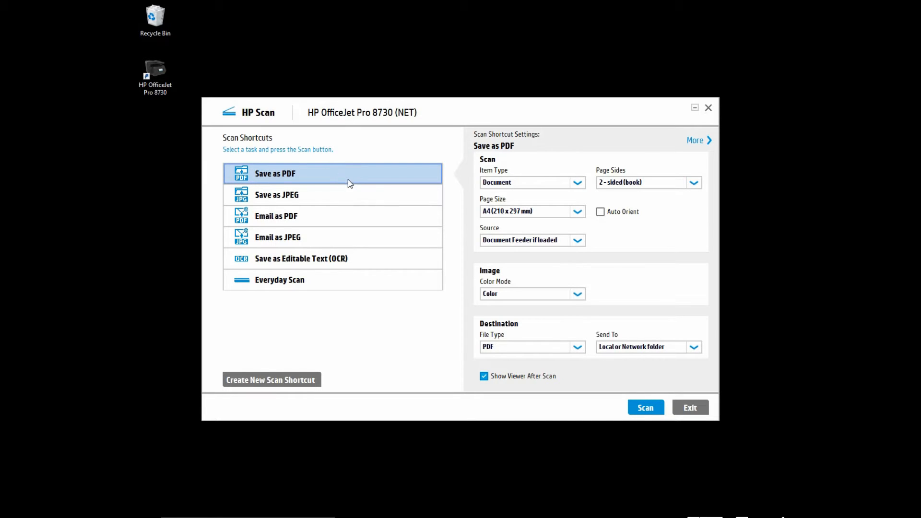
mouse_move(634, 211)
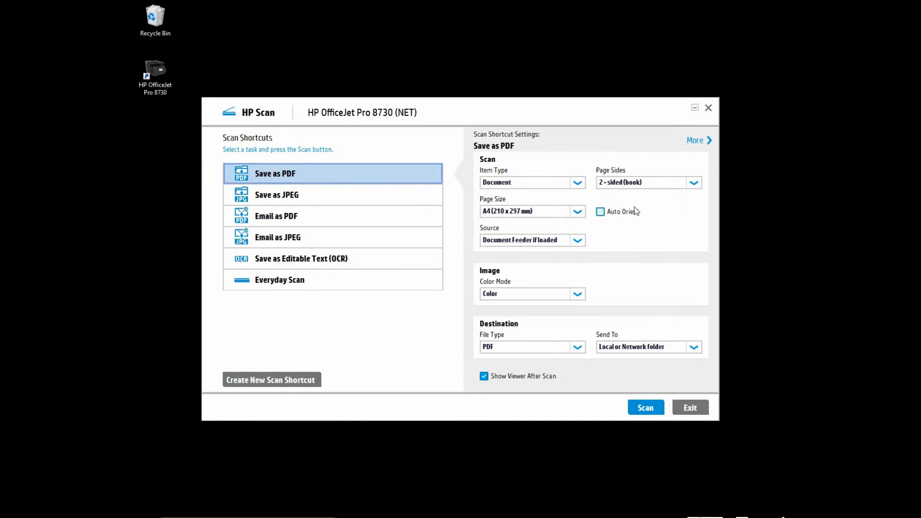
mouse_move(646, 183)
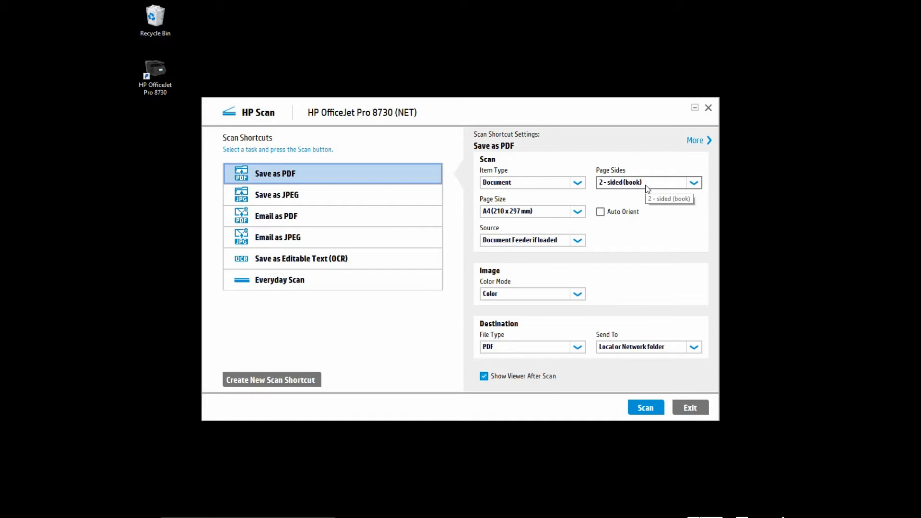
Step: Set Page Sides to 1-sided and keep Document Feeder as the scan source
click(693, 183)
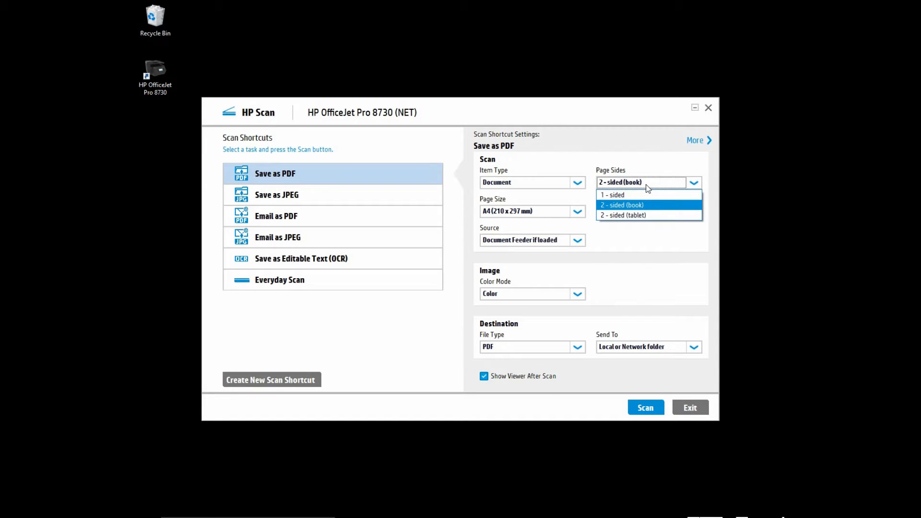
mouse_move(646, 194)
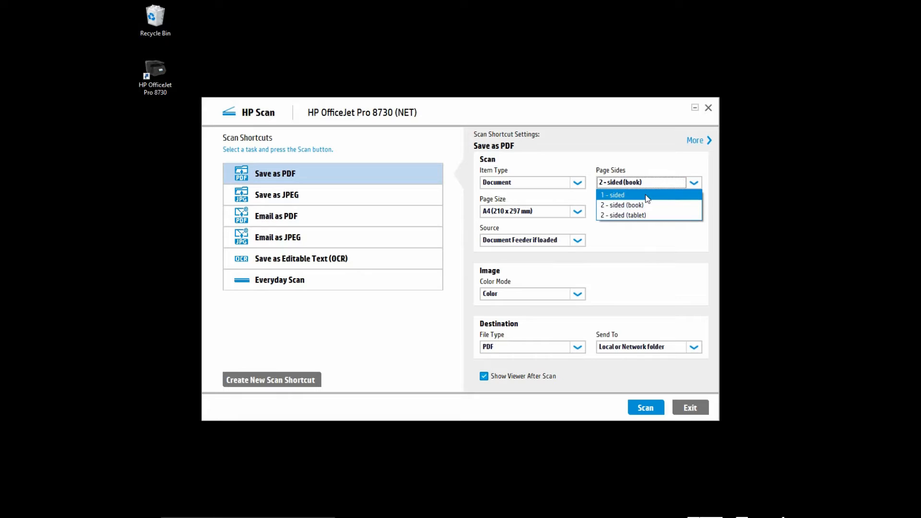
click(612, 194)
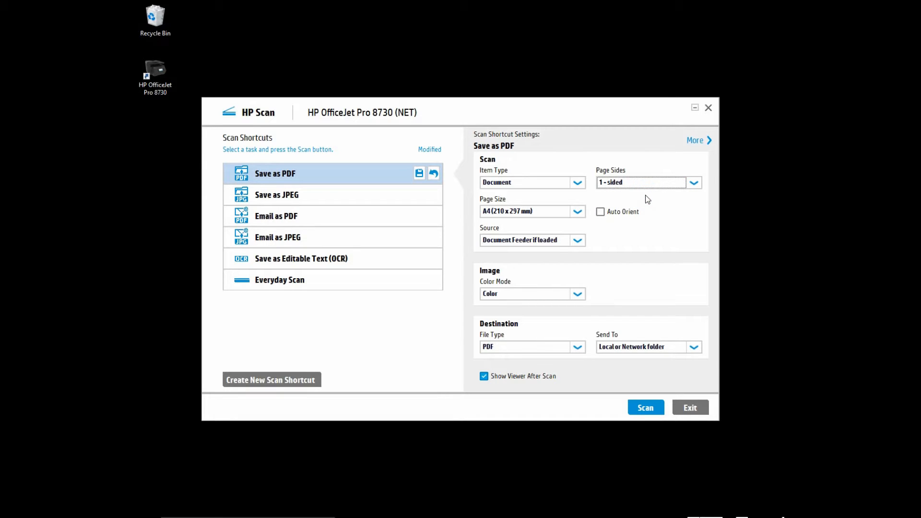
mouse_move(540, 244)
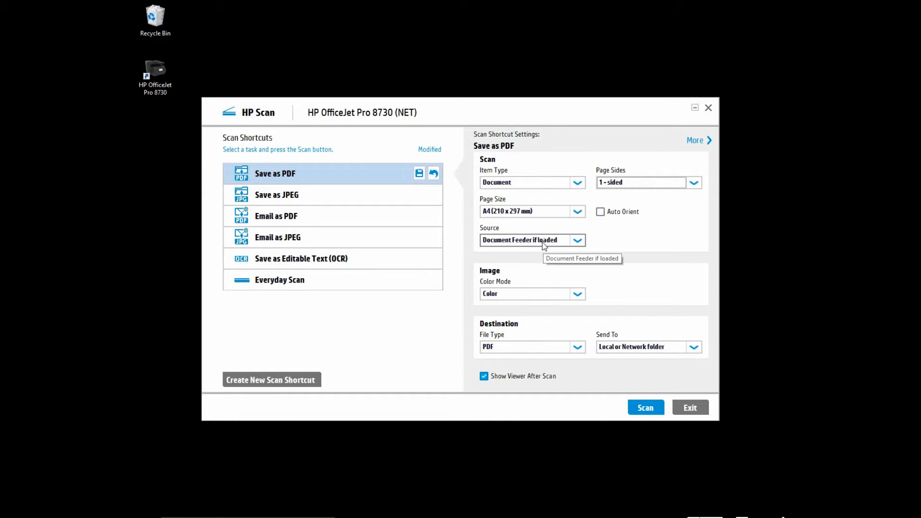
click(575, 240)
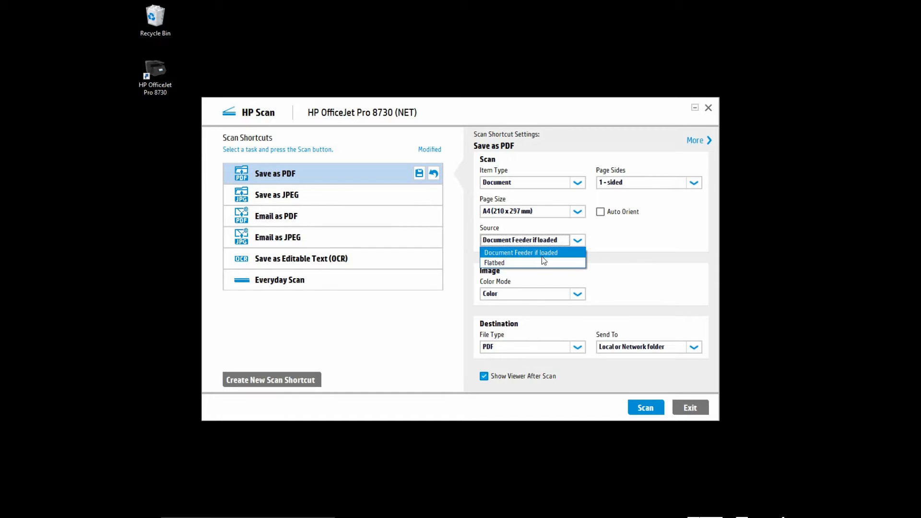
click(520, 252)
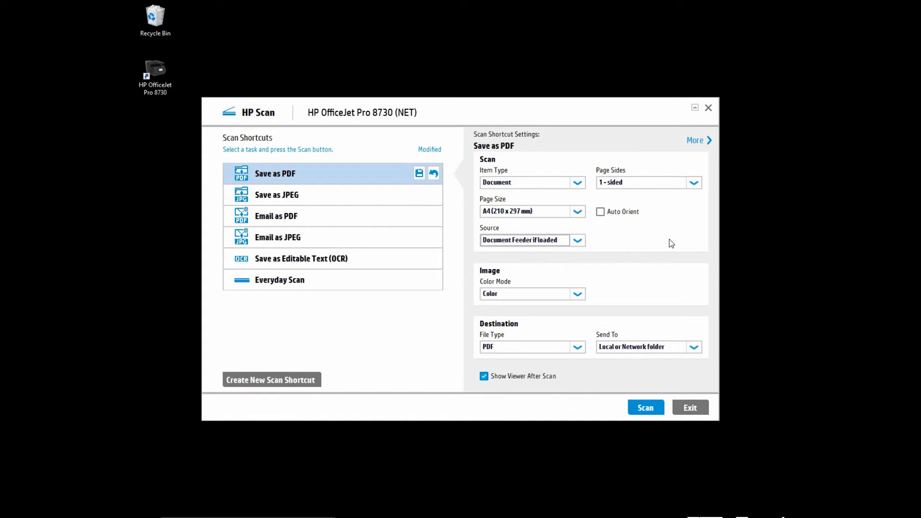
Step: Enable 'Separate file for each scanned page' in the PDF destination settings
click(694, 139)
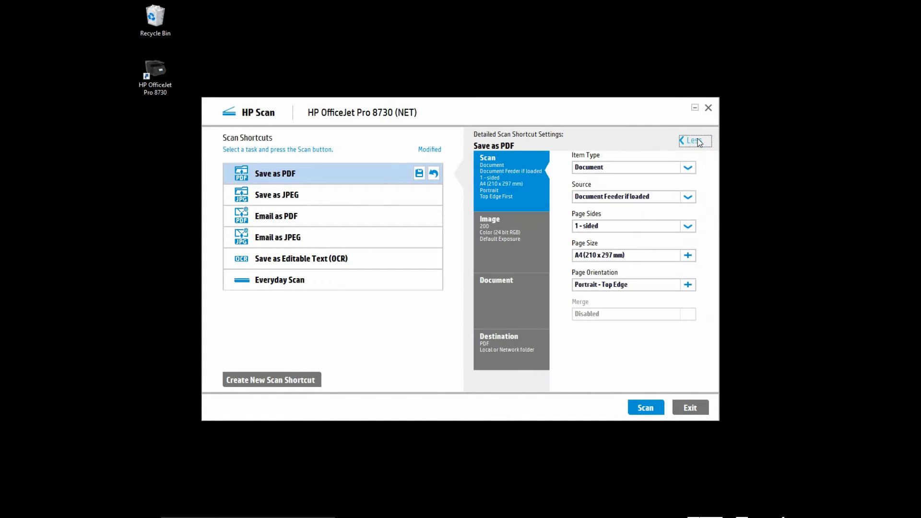
click(505, 353)
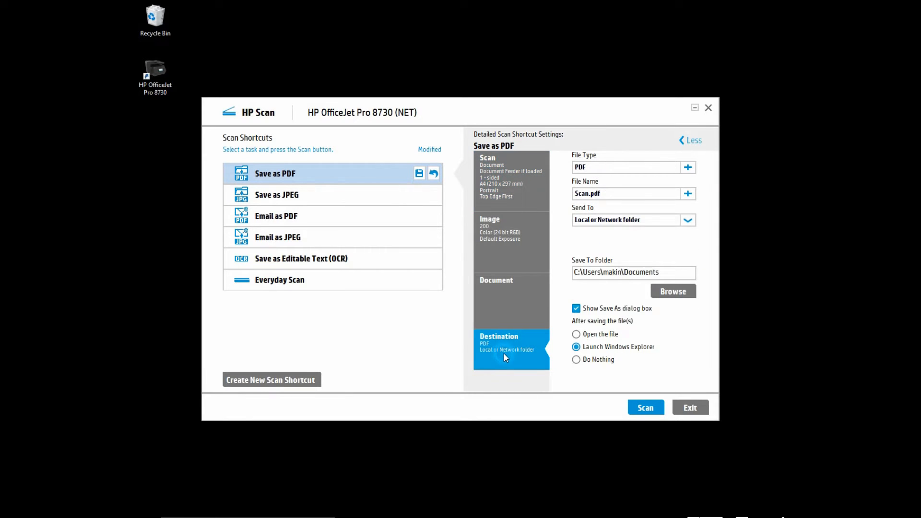
mouse_move(695, 174)
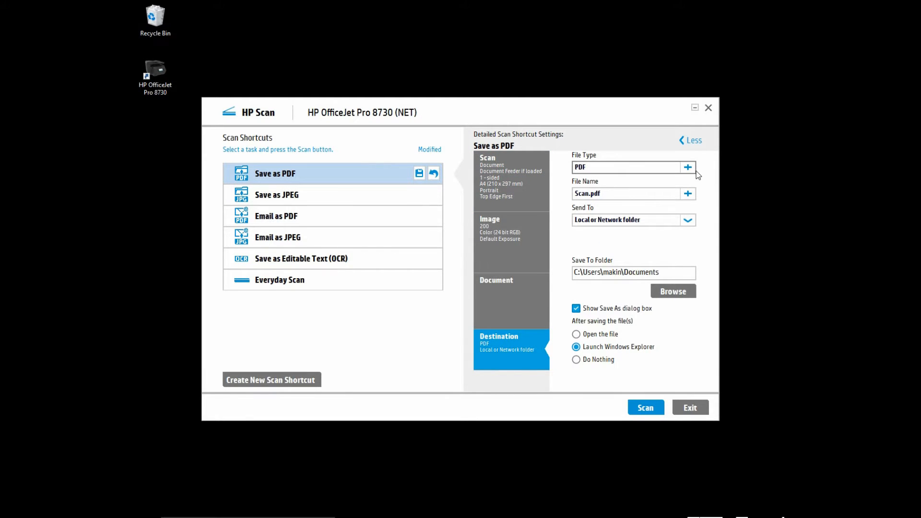
mouse_move(687, 173)
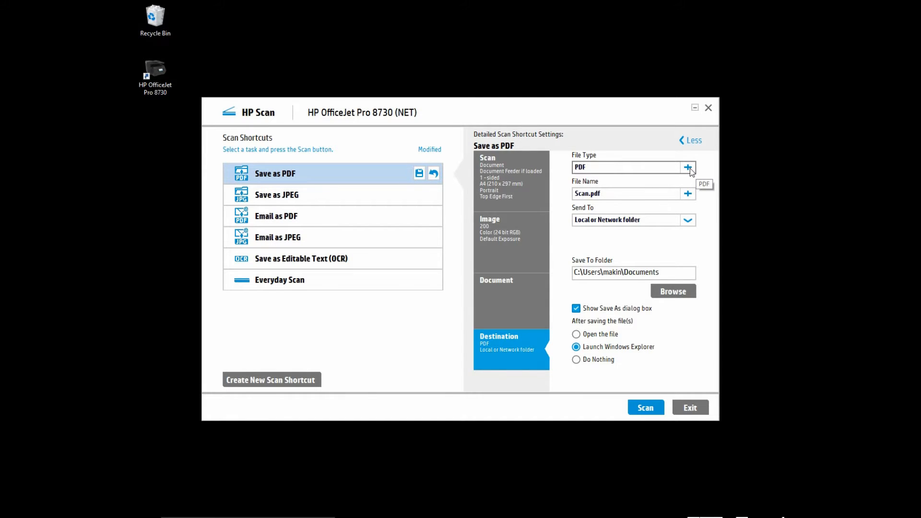
click(688, 168)
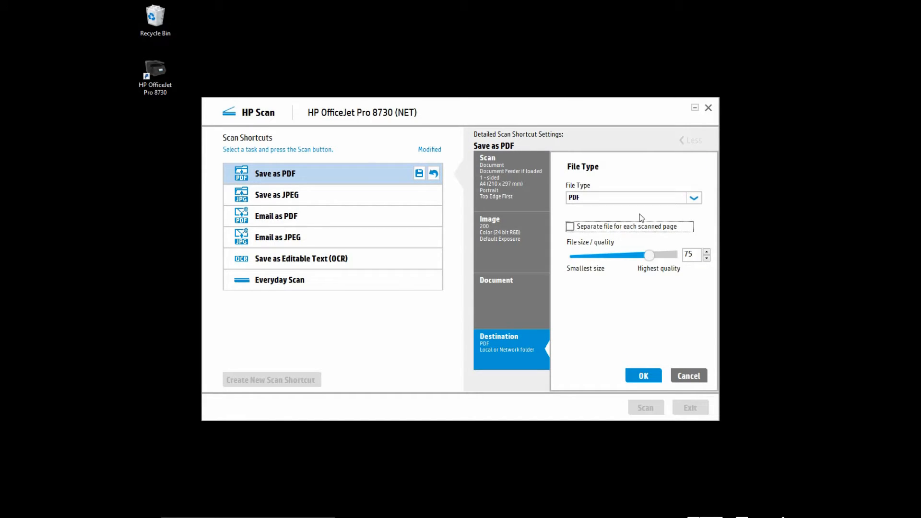
mouse_move(594, 243)
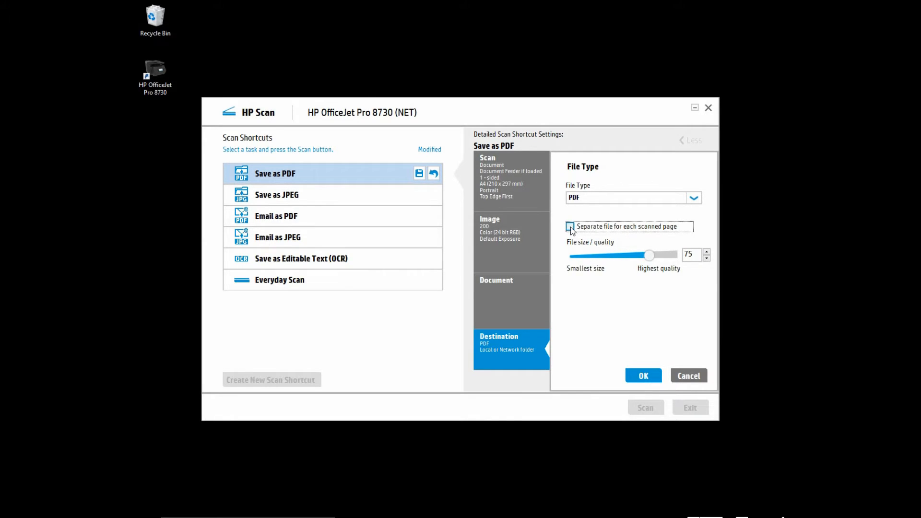
click(569, 226)
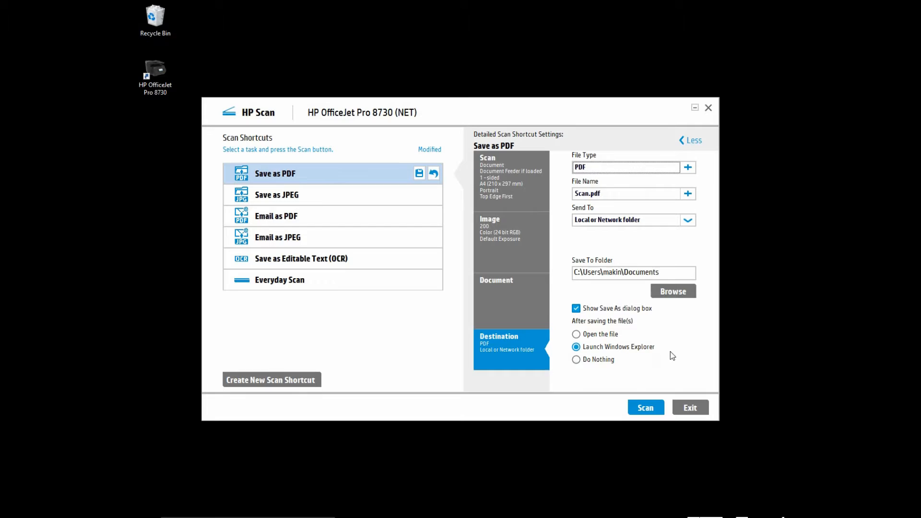
mouse_move(608, 301)
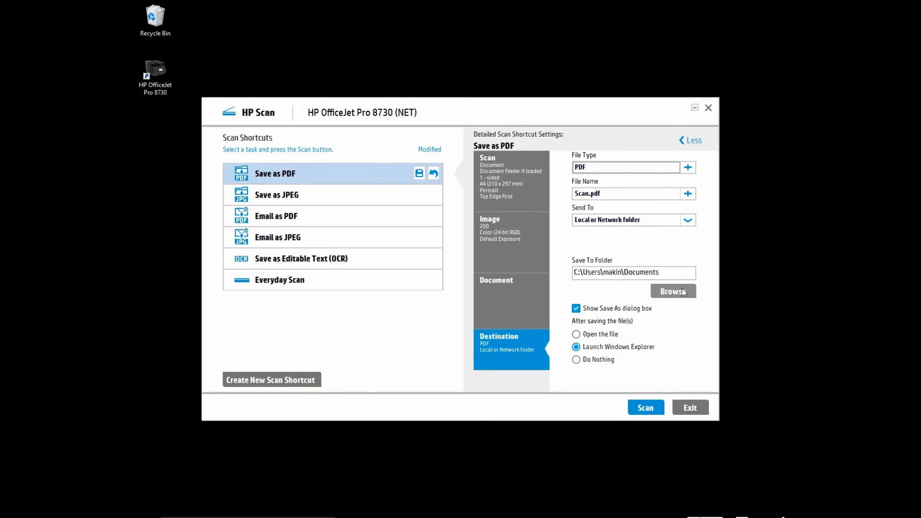
Step: Browse to This PC > Local Disk (C:) and pick Temp as the save folder
click(672, 291)
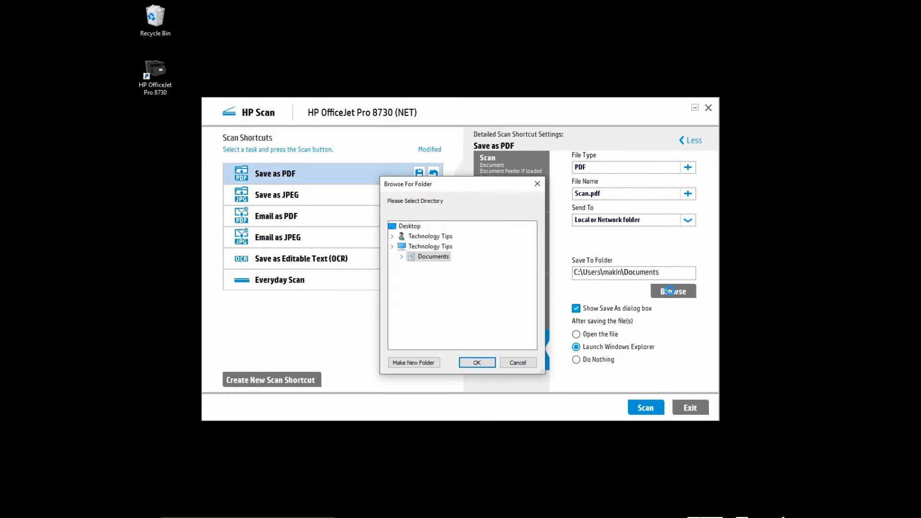
click(392, 256)
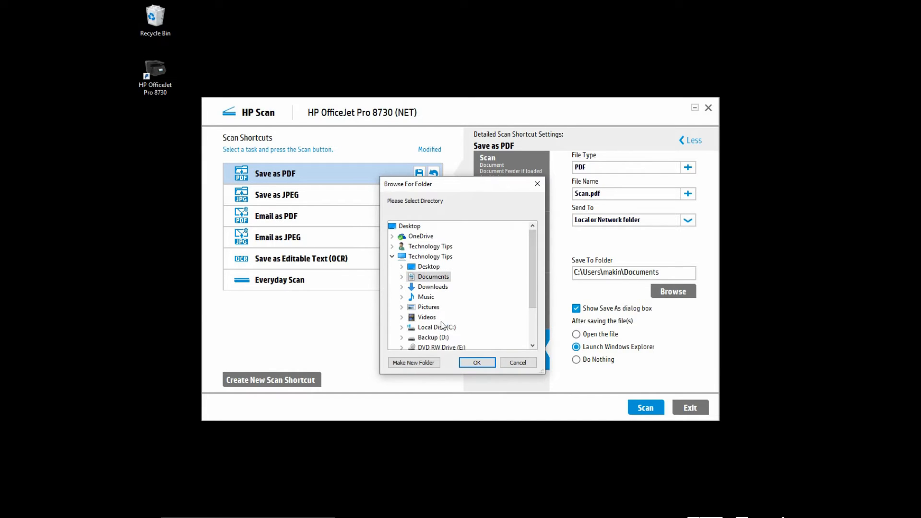
click(402, 327)
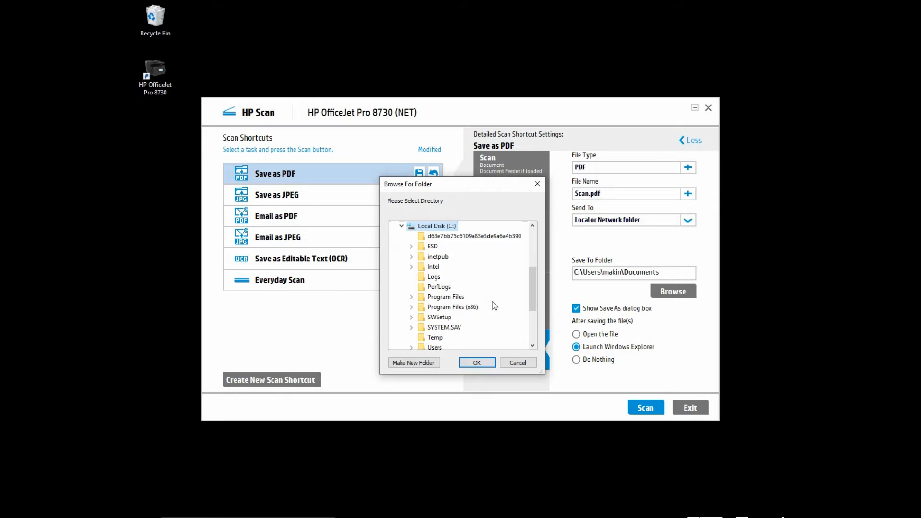
mouse_move(436, 337)
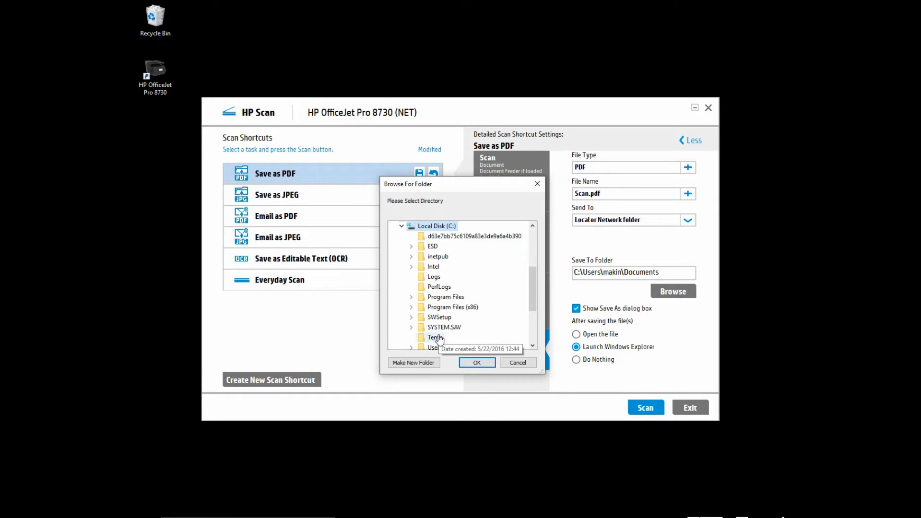
click(476, 362)
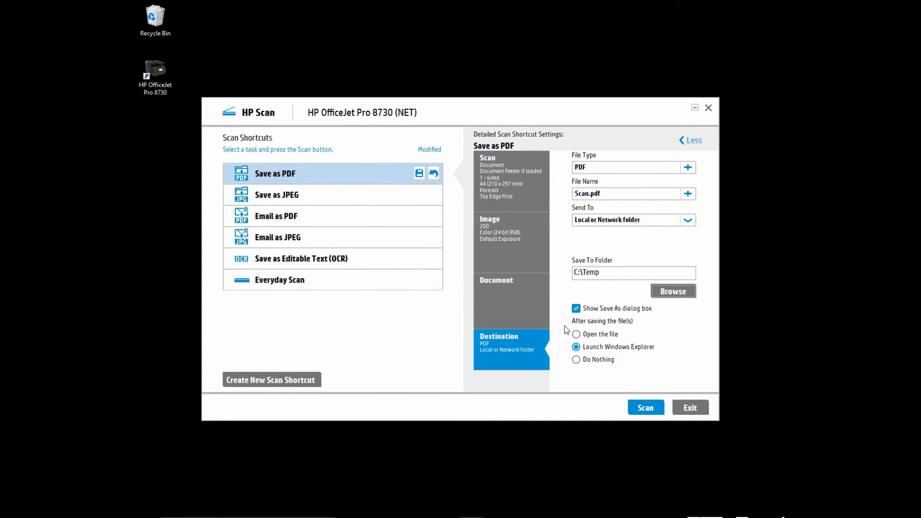
mouse_move(657, 254)
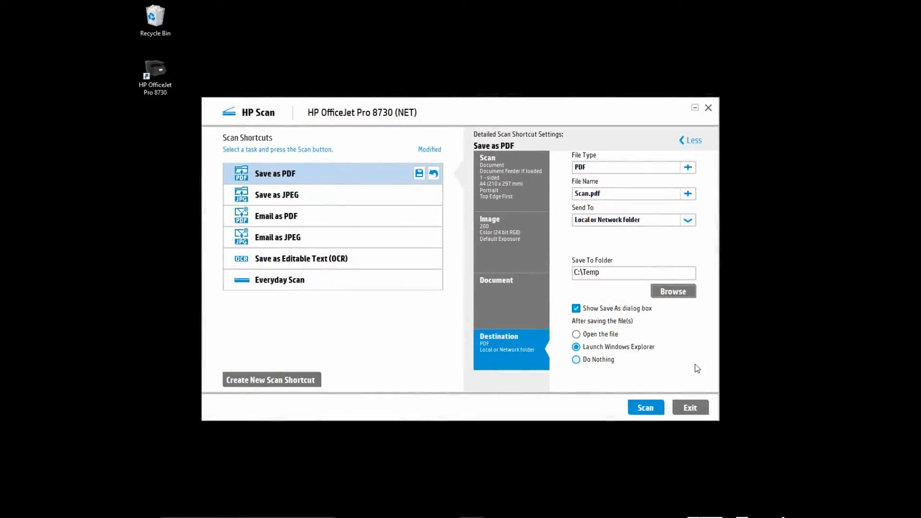
mouse_move(644, 407)
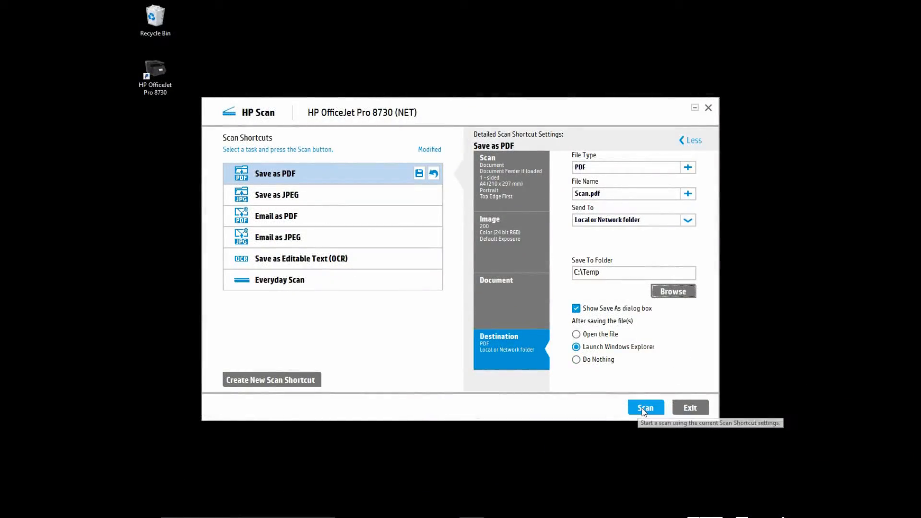
Step: Scan all six statement pages from the document feeder
click(645, 407)
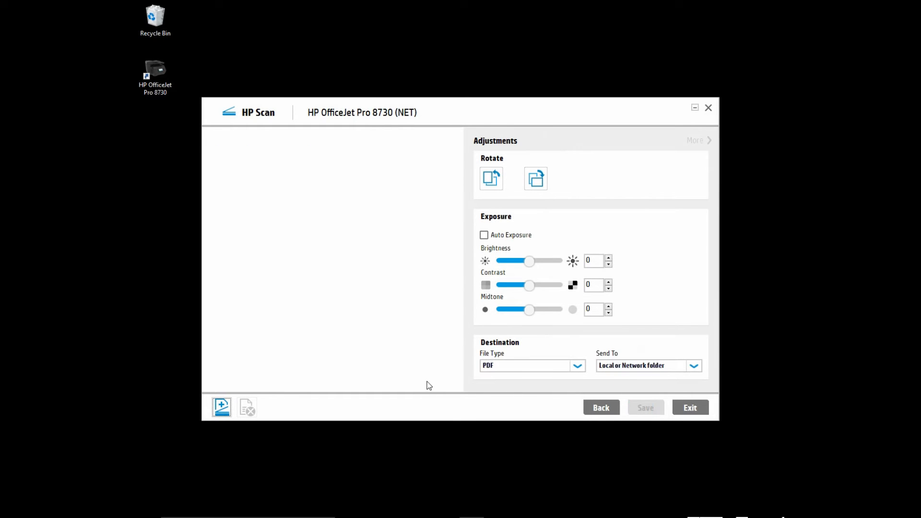
click(222, 407)
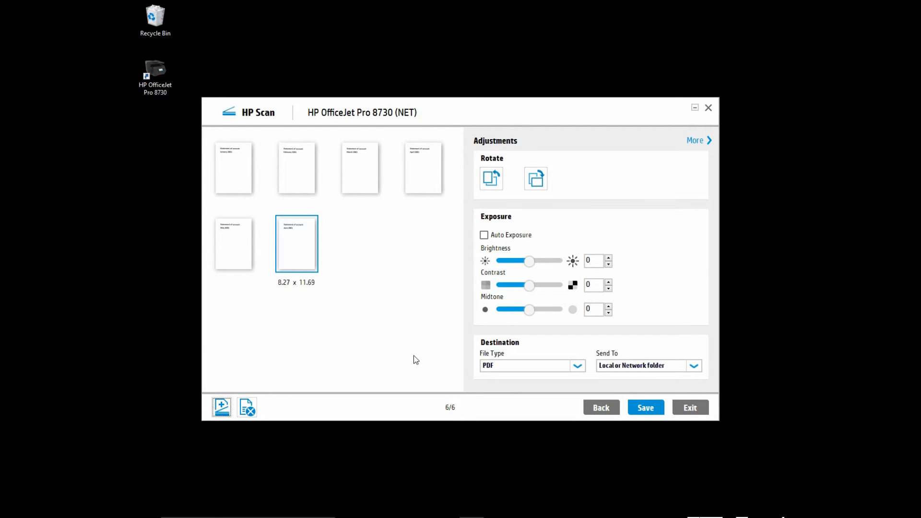
mouse_move(233, 173)
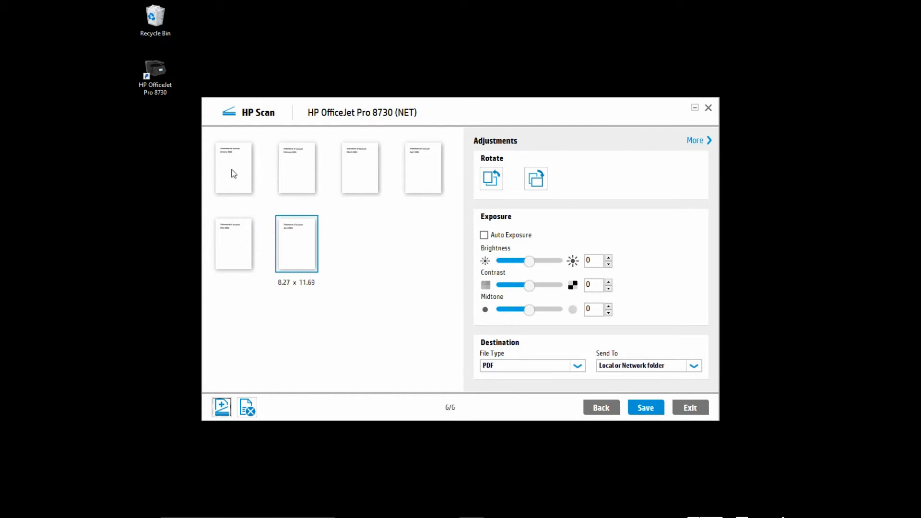
Step: Preview thumbnails individually, ending on the February 2001 page (page 2 of 6)
click(233, 167)
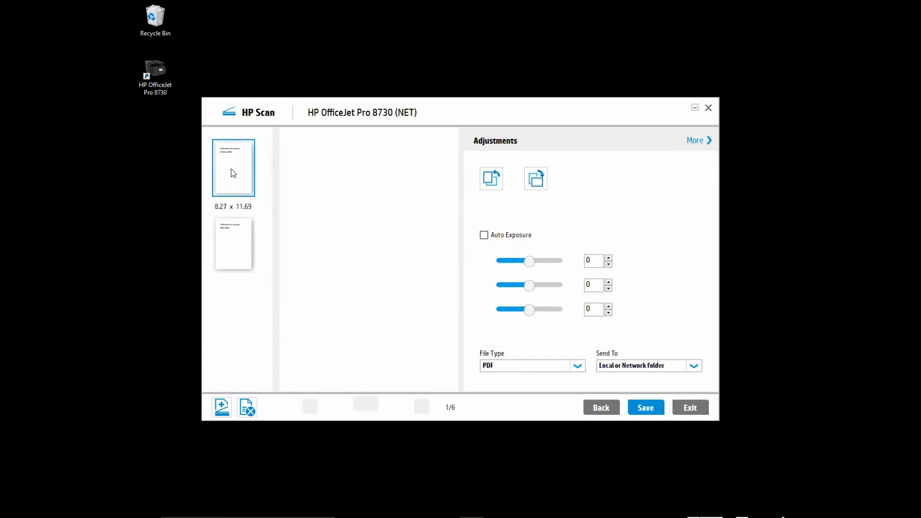
click(232, 167)
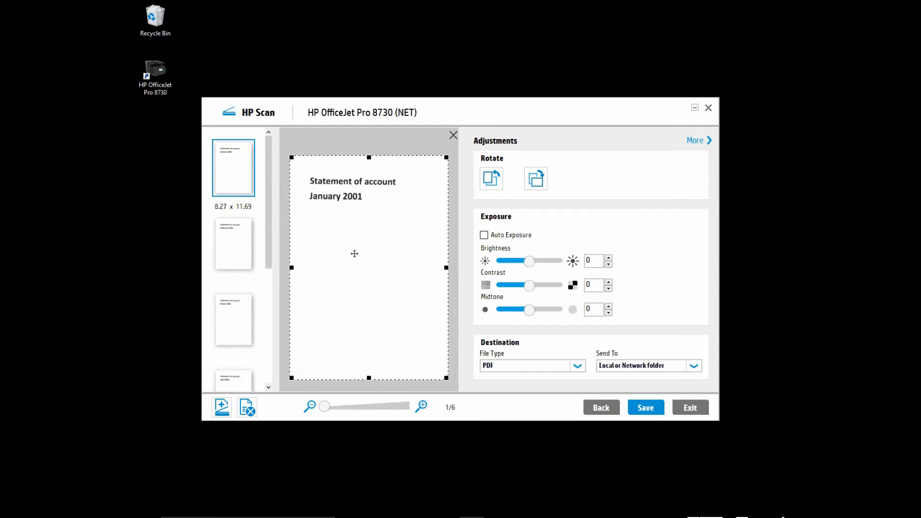
click(233, 243)
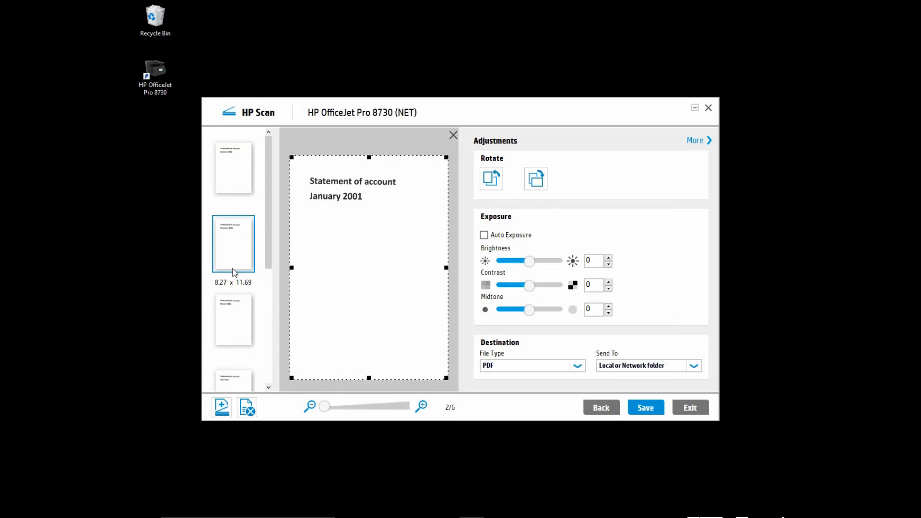
click(234, 319)
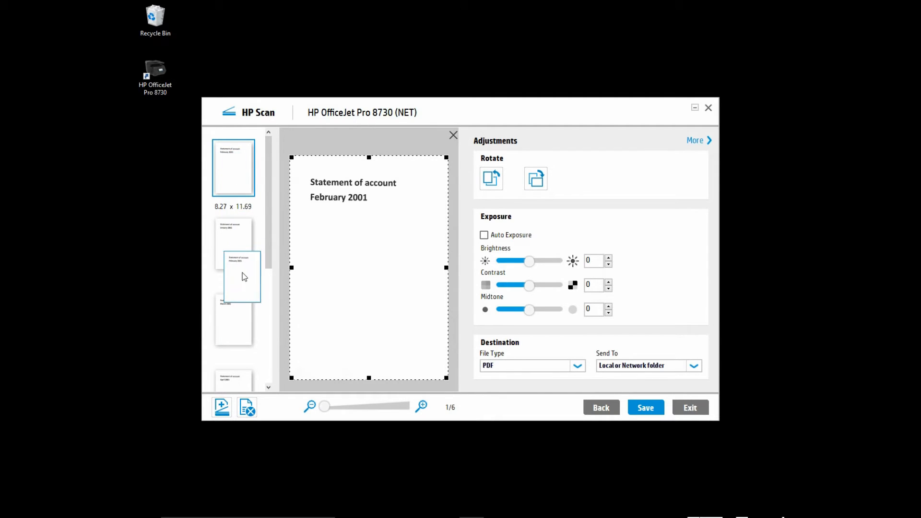
click(233, 243)
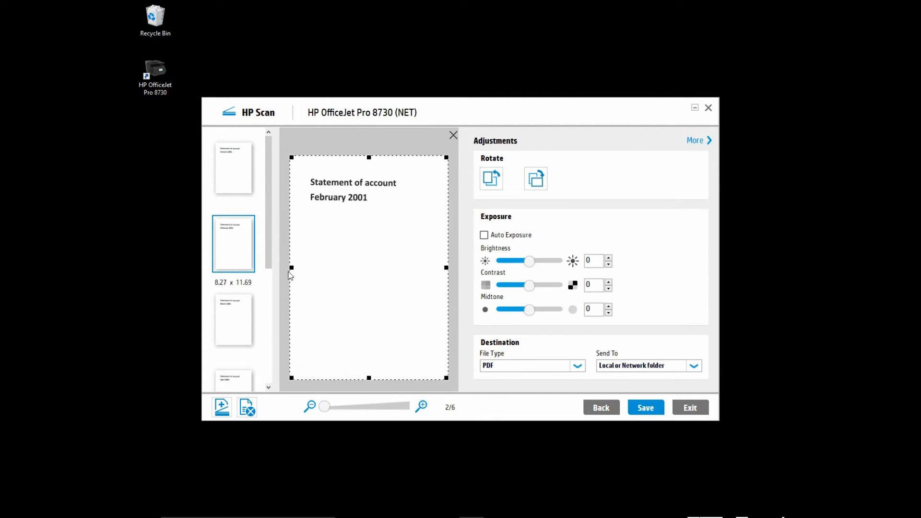
mouse_move(313, 272)
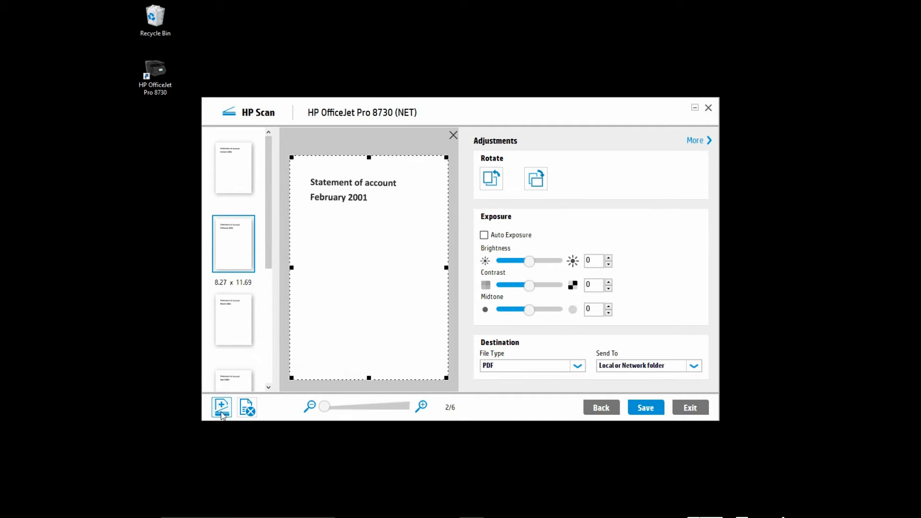
mouse_move(221, 407)
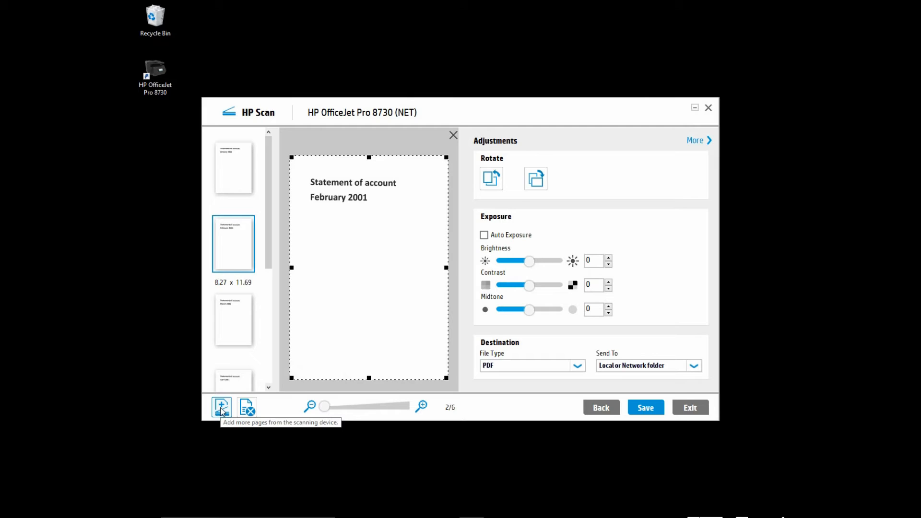
mouse_move(342, 335)
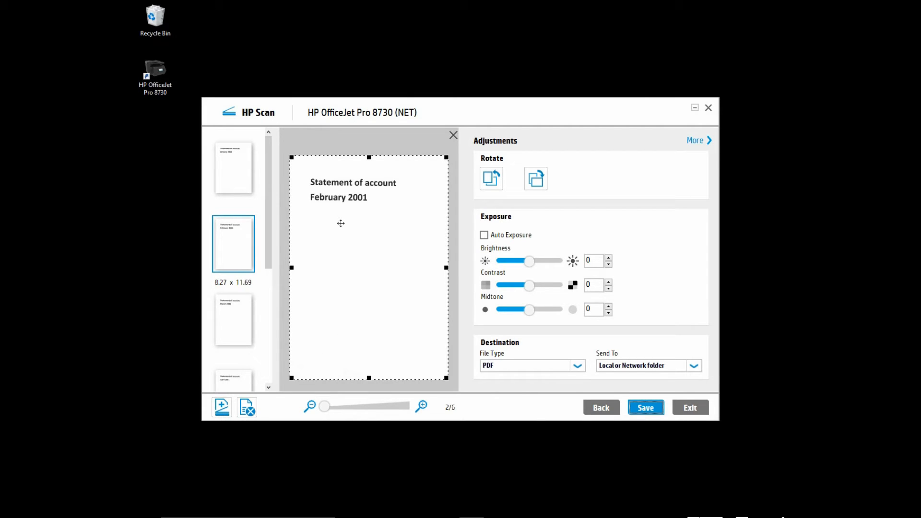
mouse_move(634, 390)
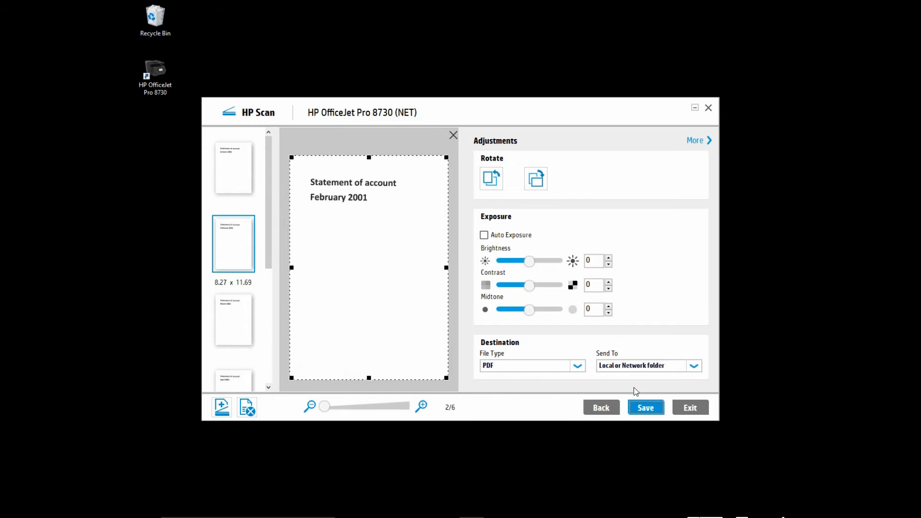
Step: Save the scan with file name 'test', producing test_0001–test_0006 PDFs
click(644, 407)
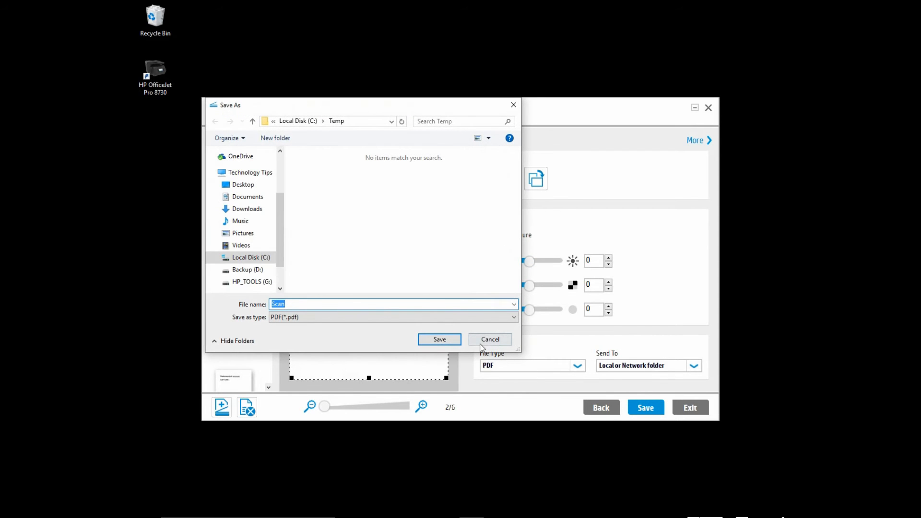
mouse_move(301, 136)
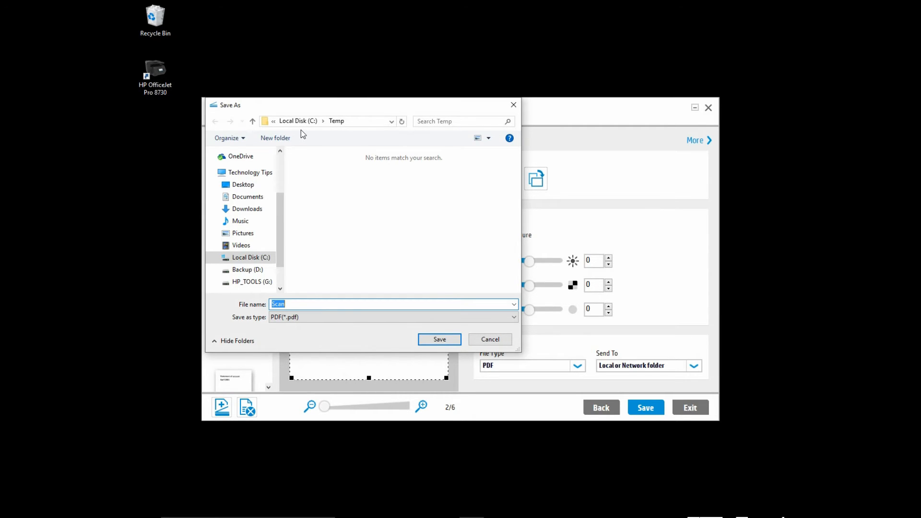
click(316, 304)
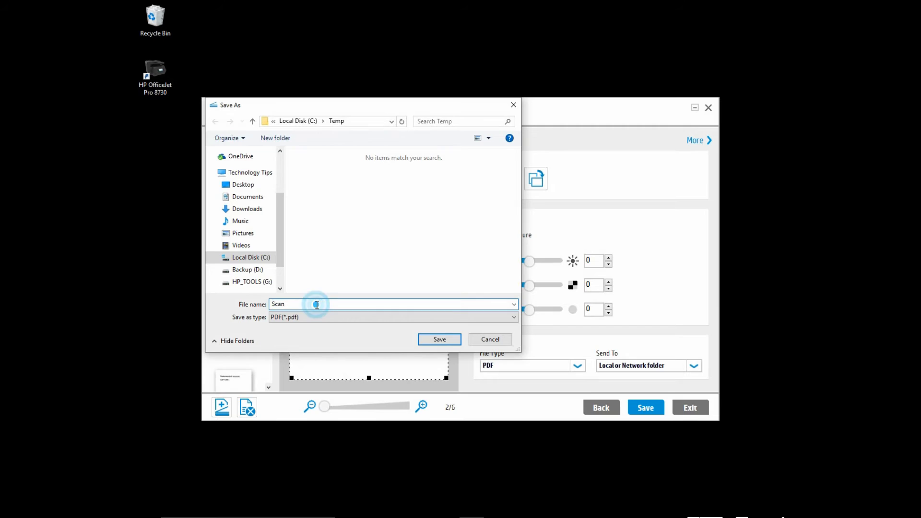
text(te)
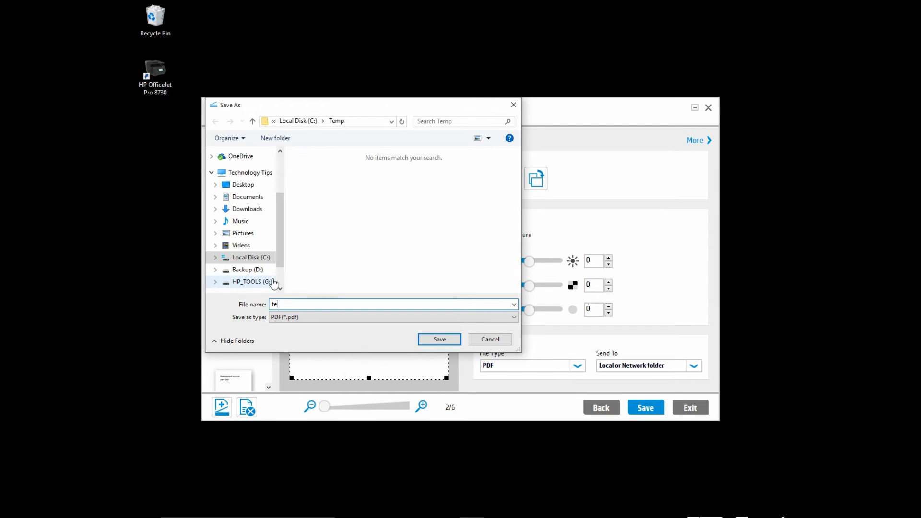
click(439, 339)
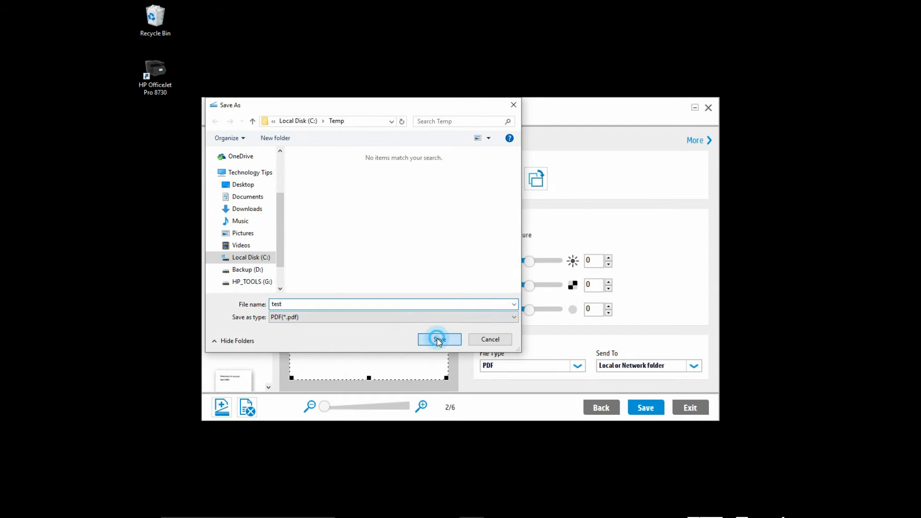
click(438, 340)
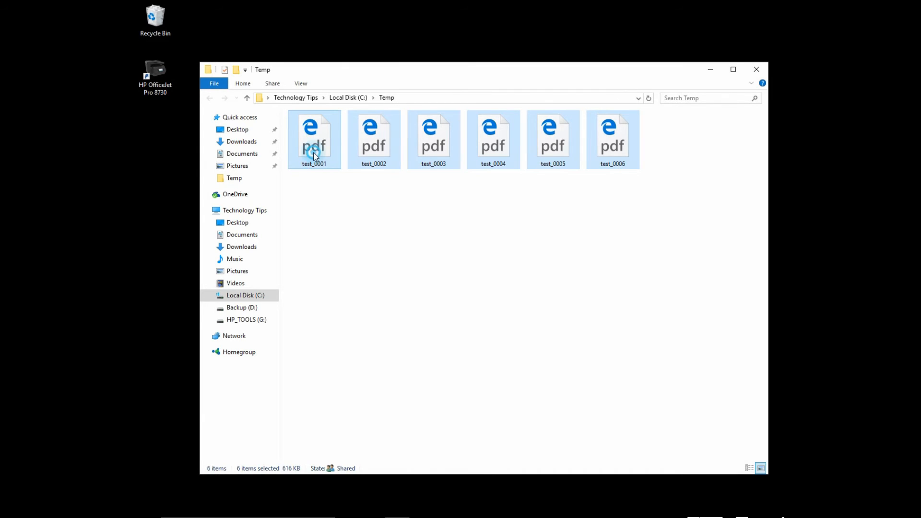
double_click(314, 139)
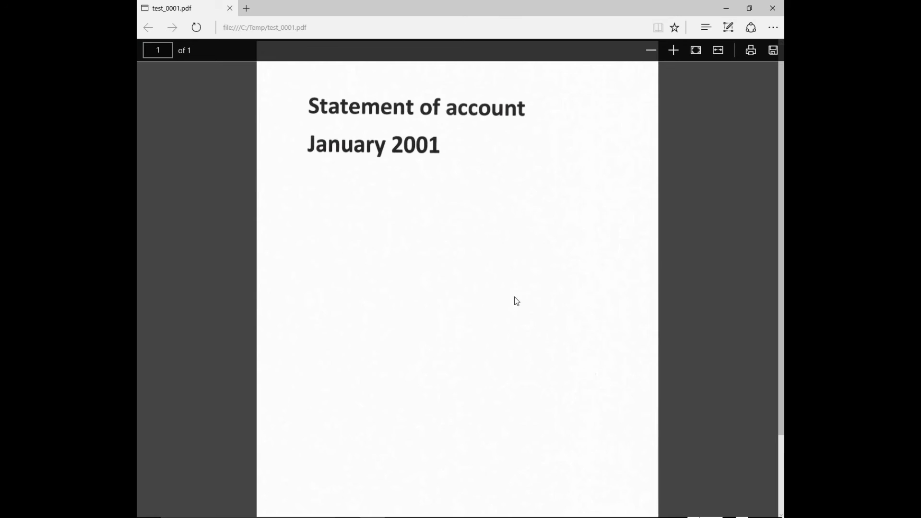
mouse_move(576, 304)
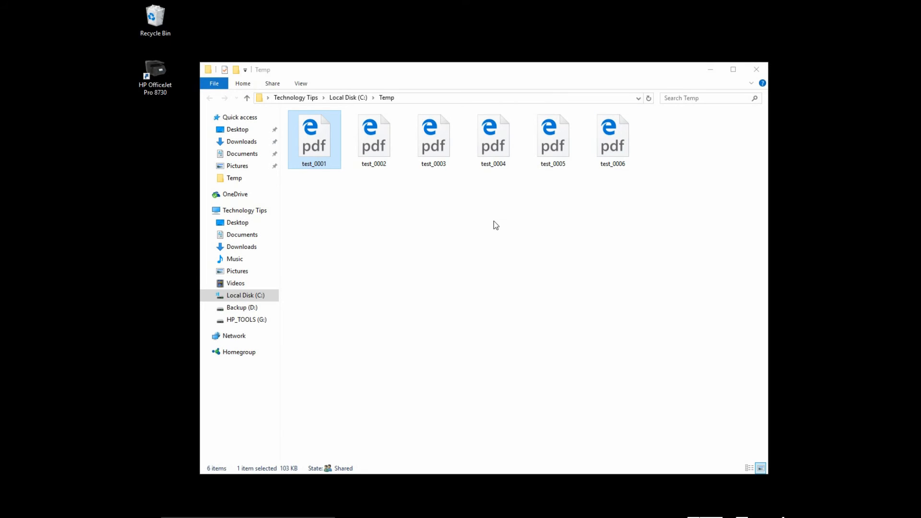
double_click(374, 139)
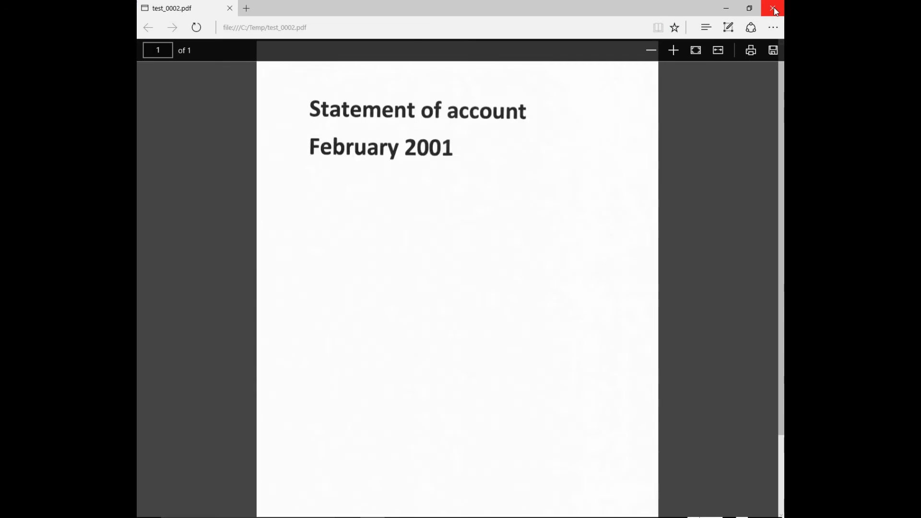
click(773, 8)
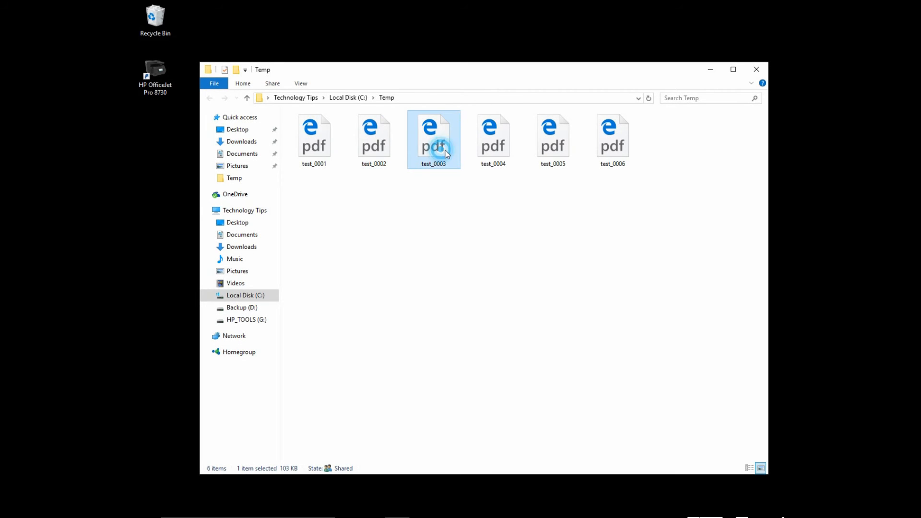
mouse_move(587, 78)
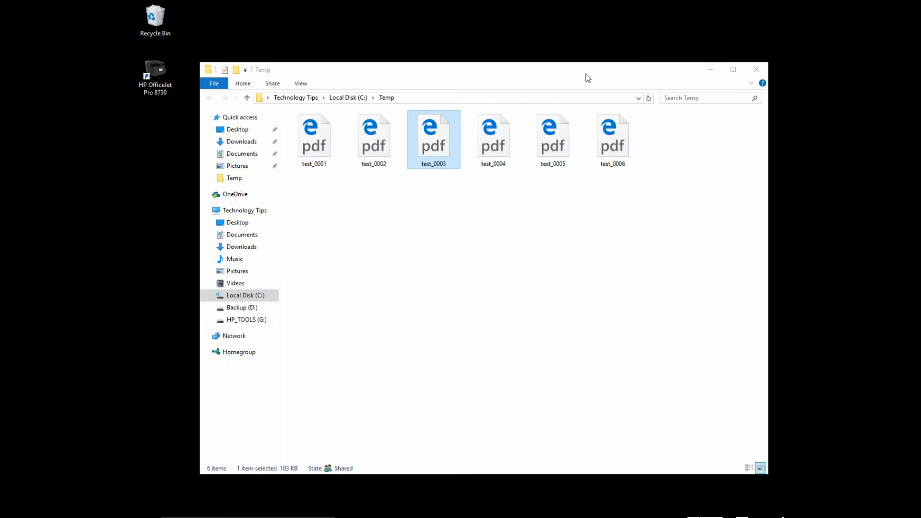
double_click(492, 136)
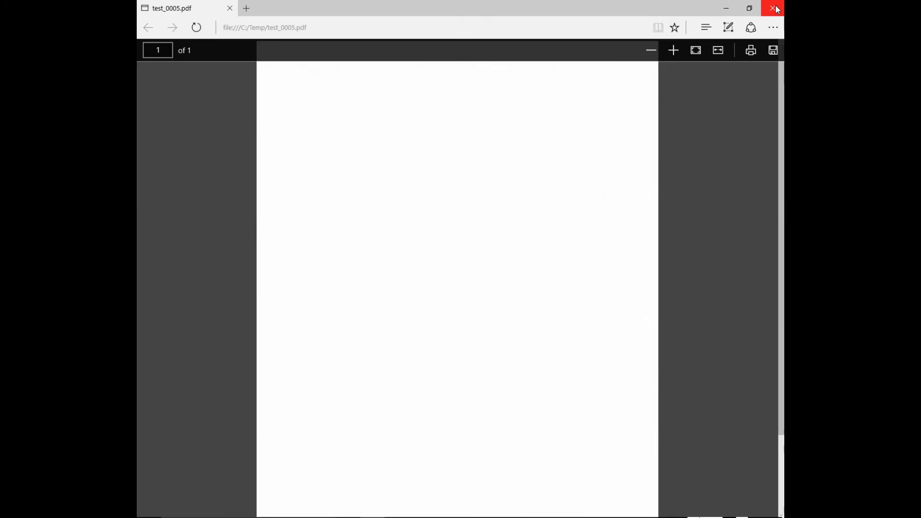
click(774, 8)
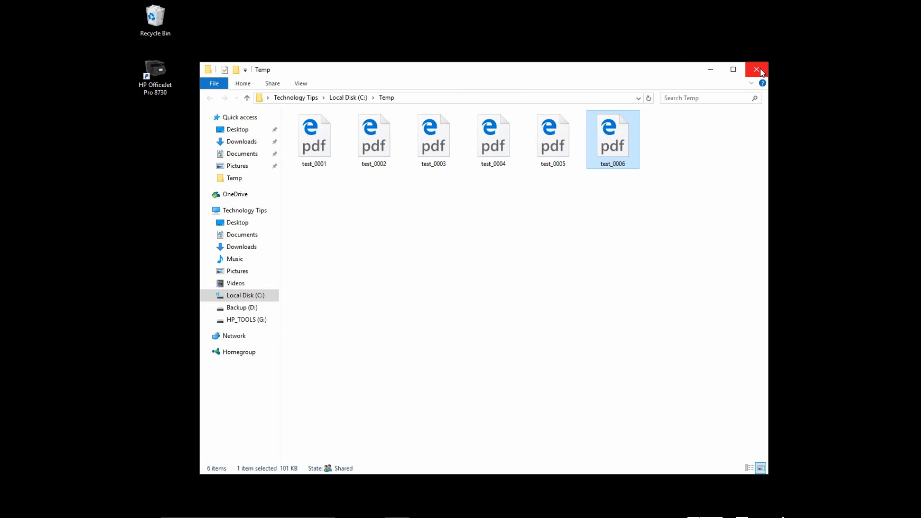
Step: Close the C:\Temp File Explorer window to return to HP Scan
click(758, 69)
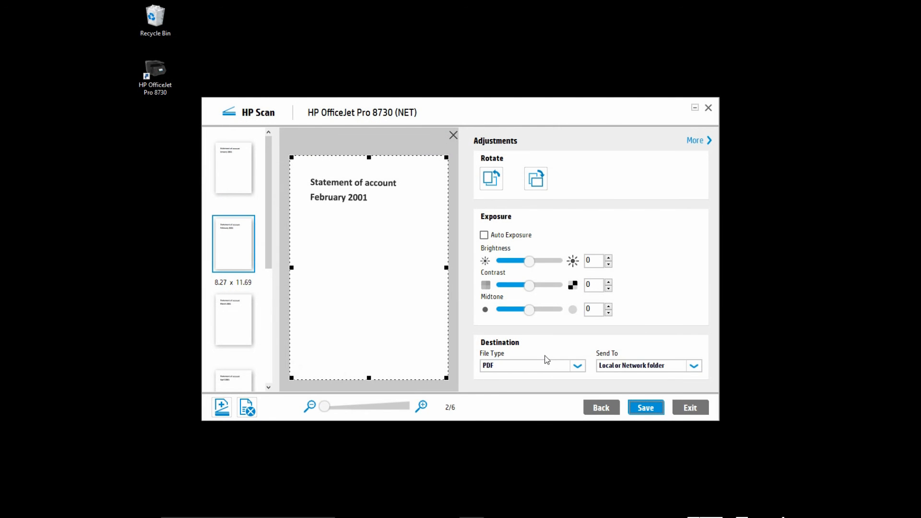
mouse_move(542, 358)
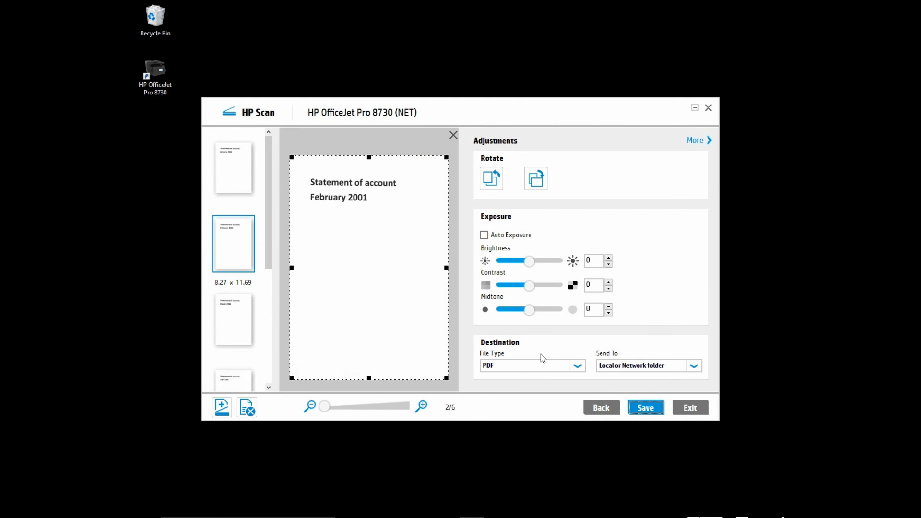
mouse_move(551, 352)
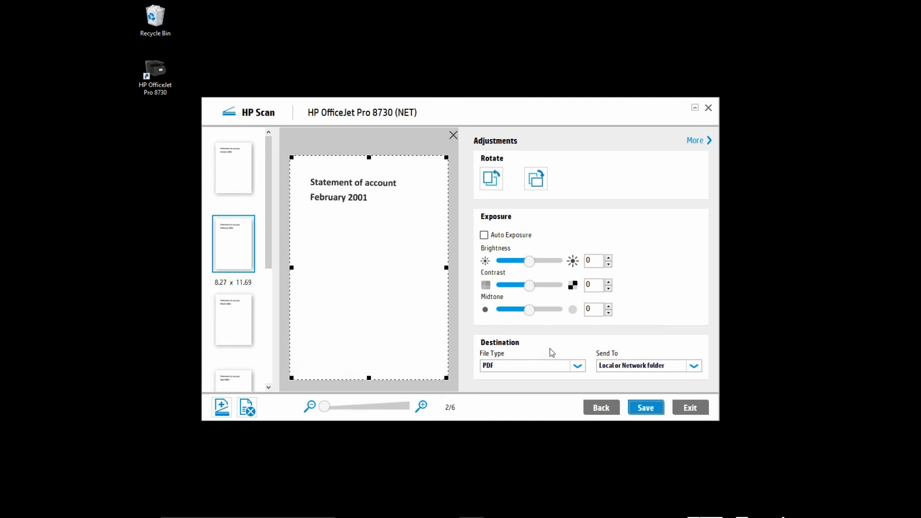